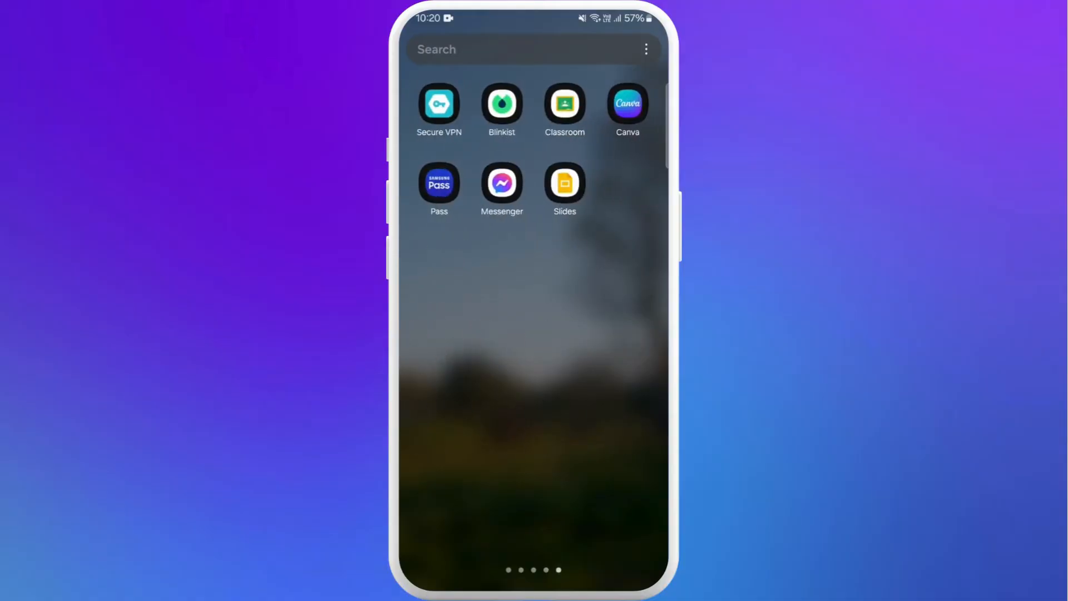
Step: Launch Google Slides from the home screen to reach recent presentations
click(564, 181)
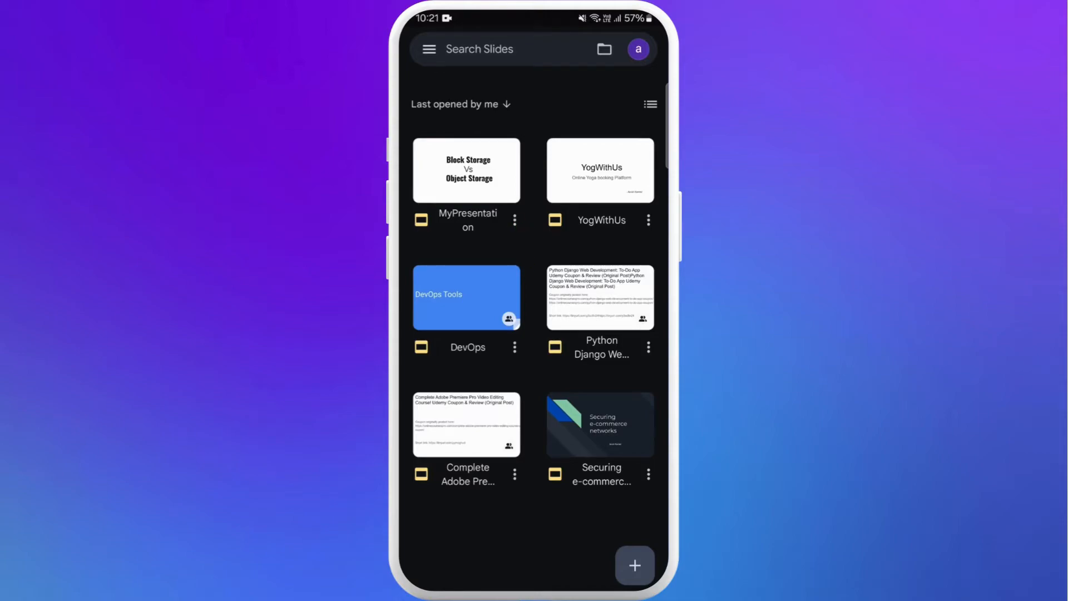
Step: Download MyPresentation from its three-dot options menu
click(514, 220)
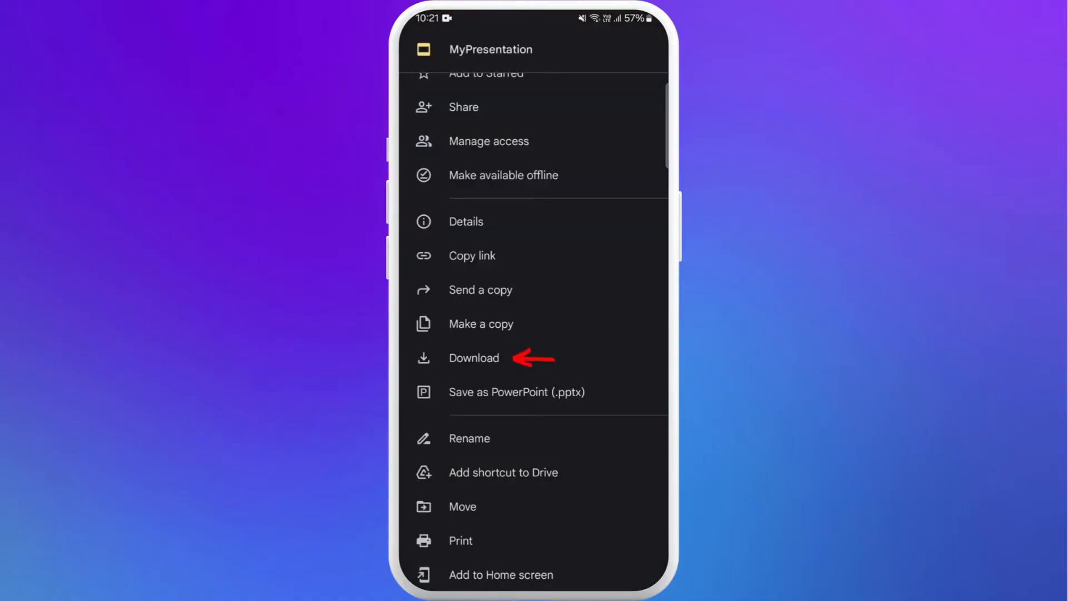
click(474, 357)
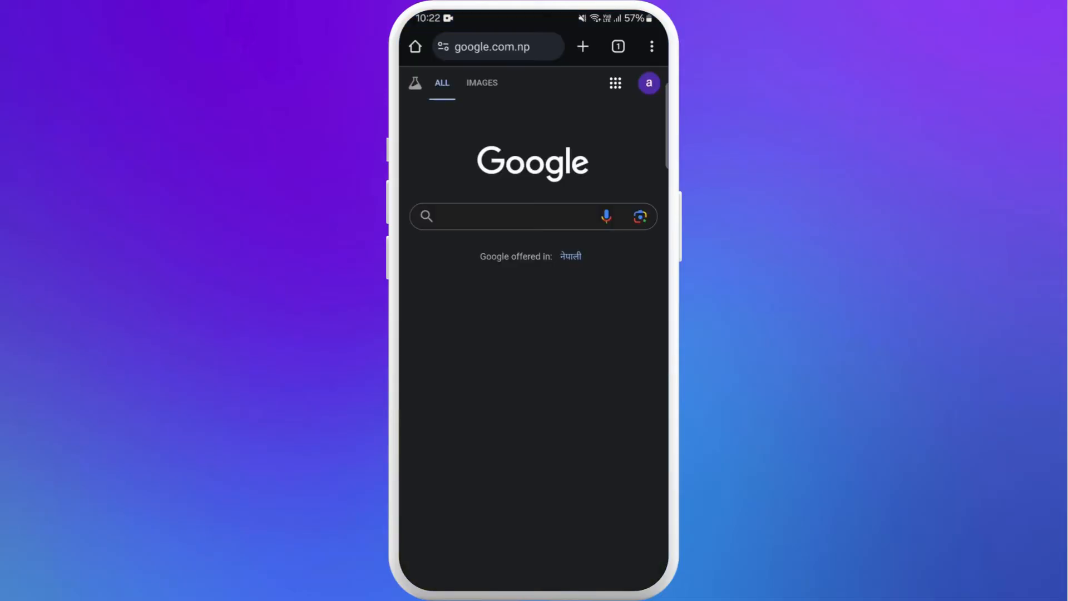
Step: Search the web for 'pdf to jpg converter' and land on iLovePDF's converter page
click(490, 47)
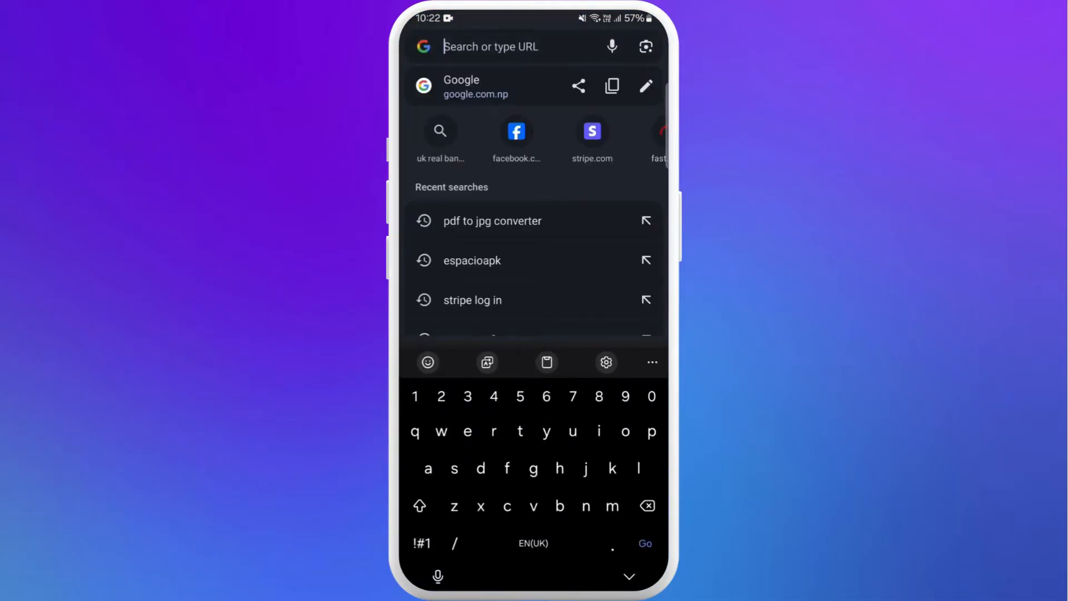
text(pdf to jpg converter)
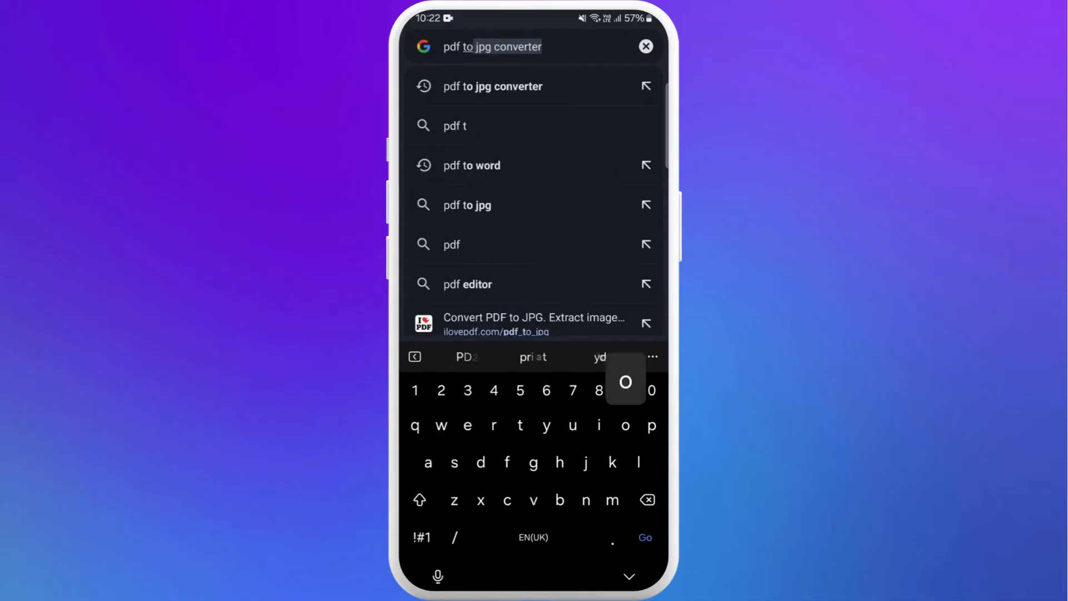
click(533, 322)
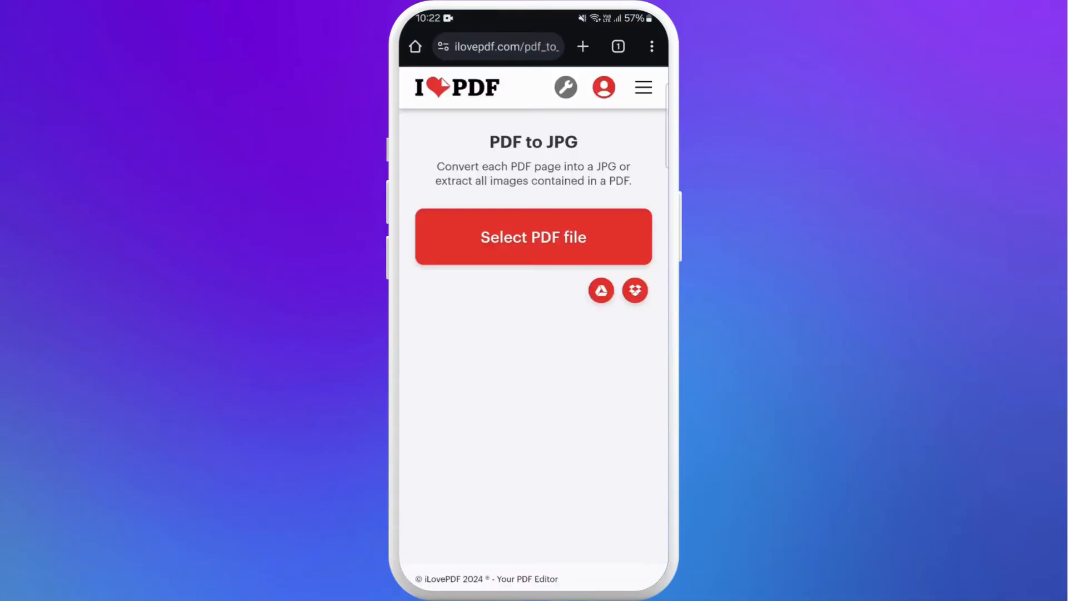
Step: Upload MyPresentation.pdf to iLovePDF and convert it to JPG images
click(533, 236)
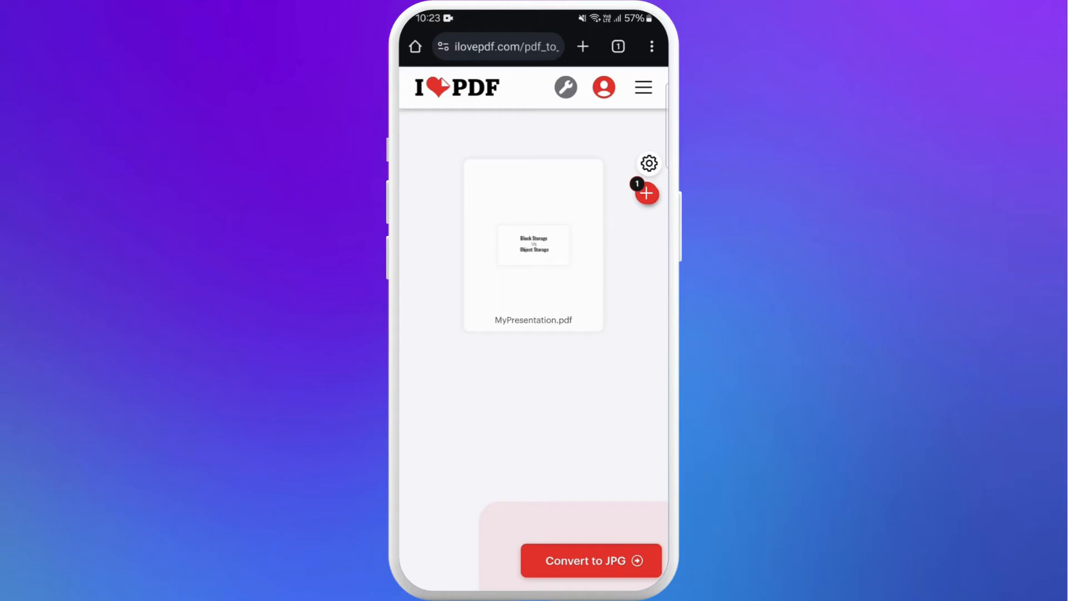
click(589, 561)
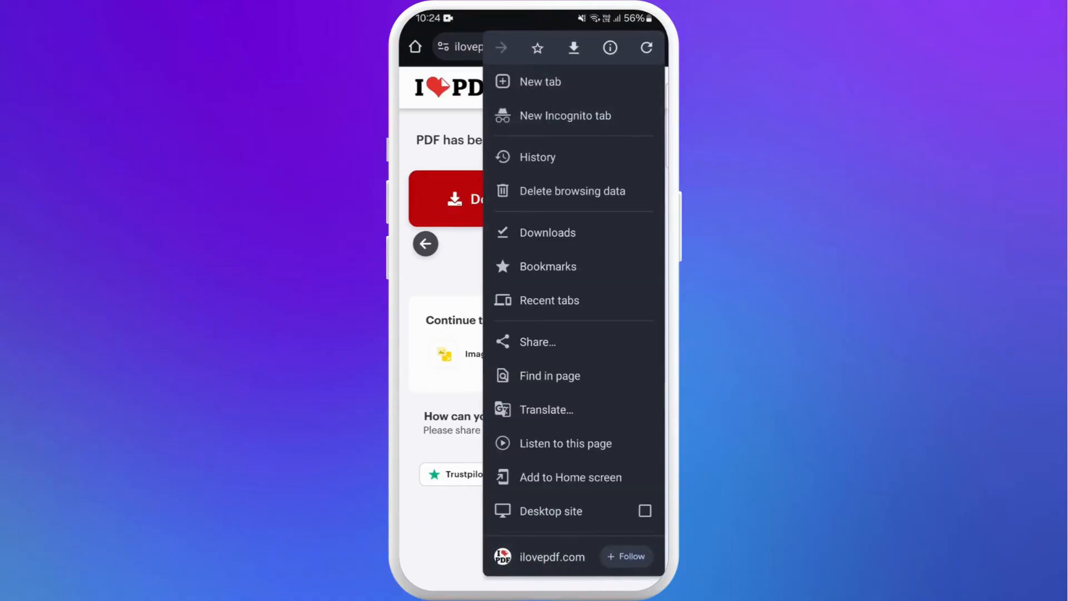
Step: Open ilovepdf_pages-to-jpg.zip from Chrome's Downloads list
click(547, 233)
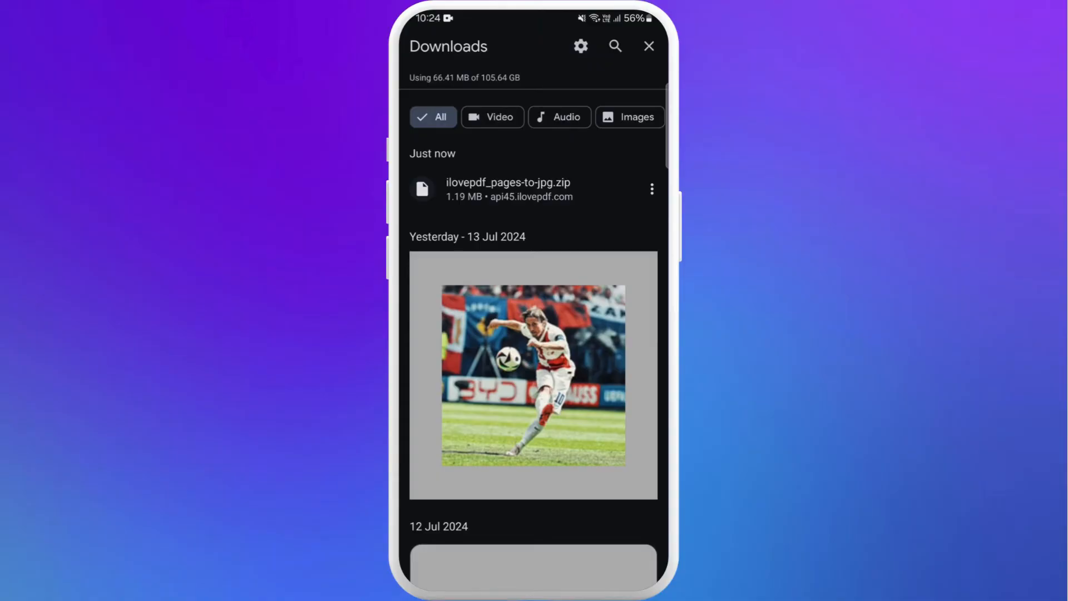
click(507, 190)
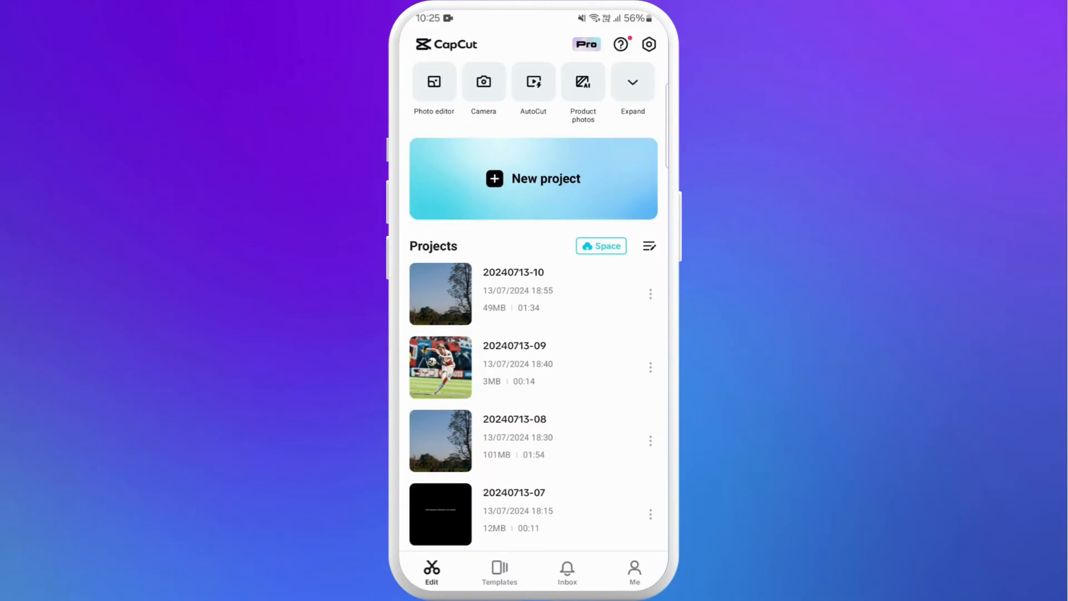
Step: Create a new project with the four slide images from Photos as clips and play the preview
click(533, 178)
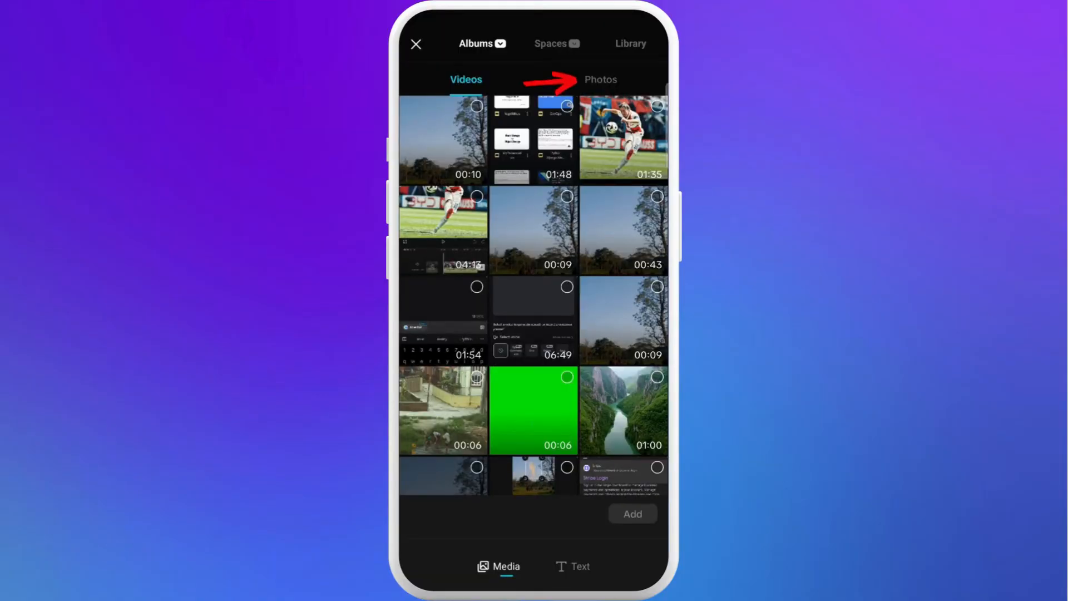
click(600, 79)
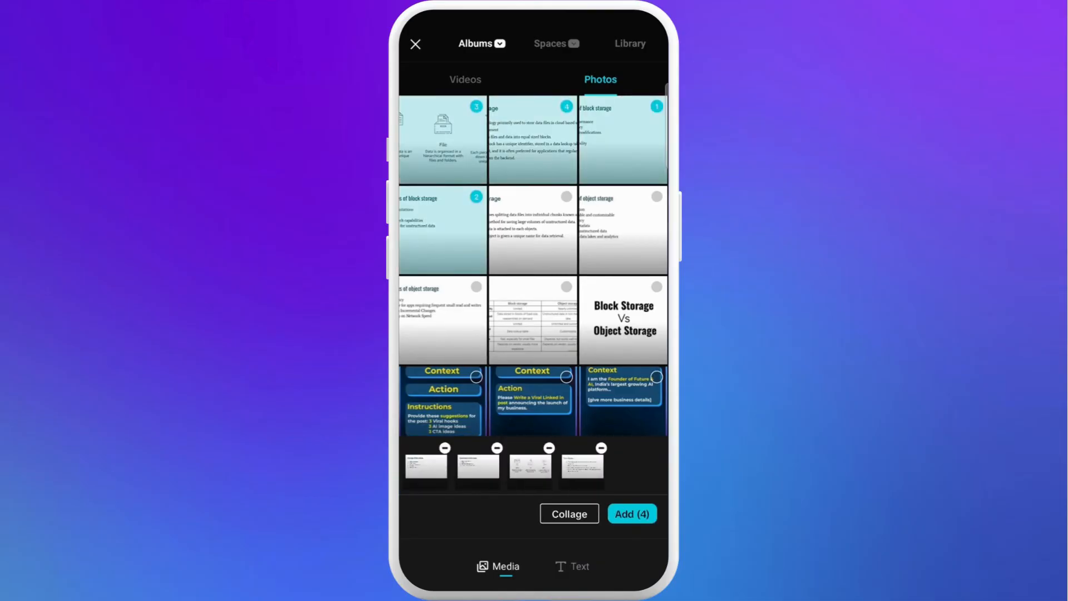
click(632, 513)
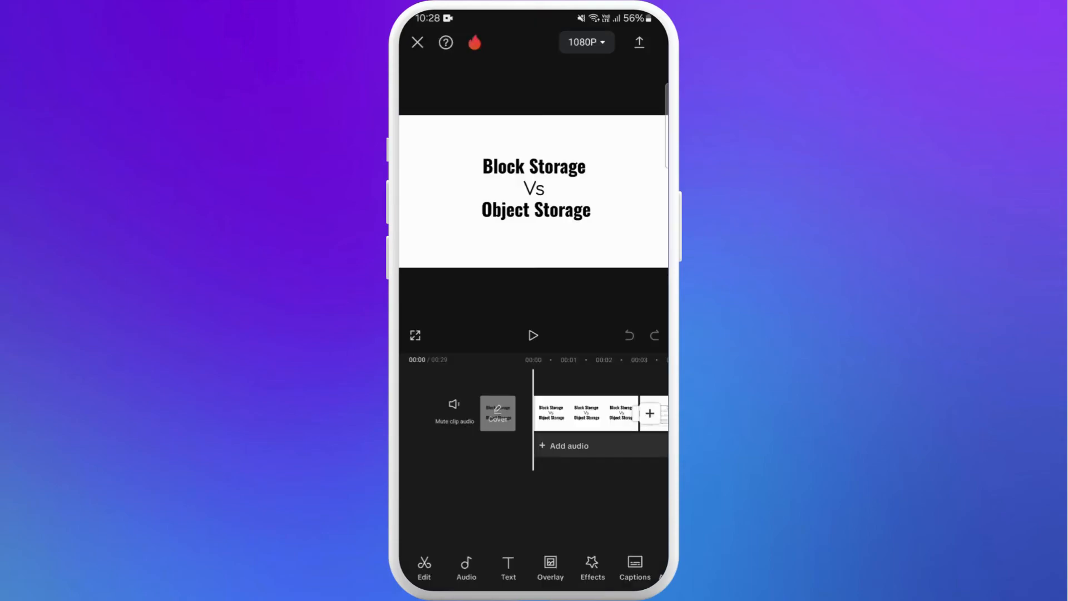
click(533, 335)
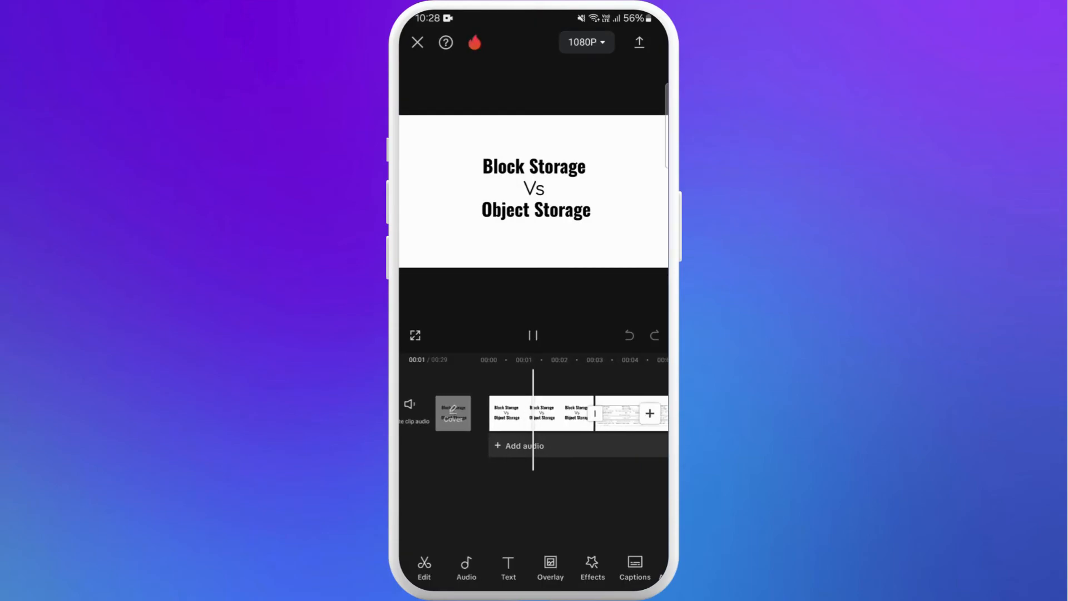